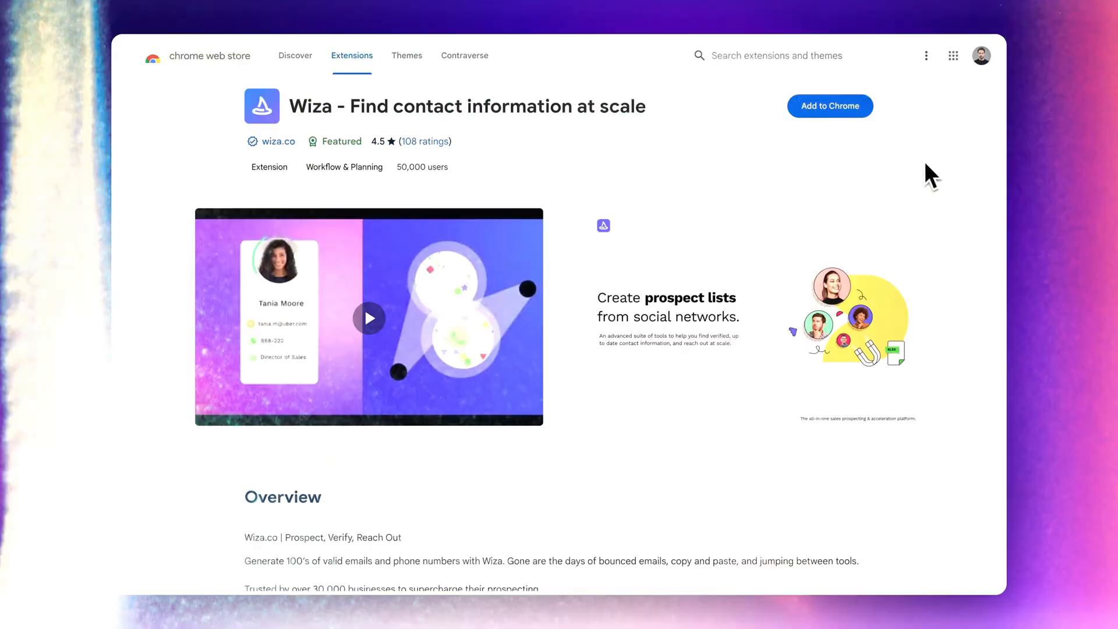
# Add the Wiza contact-finder extension to Chrome from its Web Store listing
pyautogui.click(829, 105)
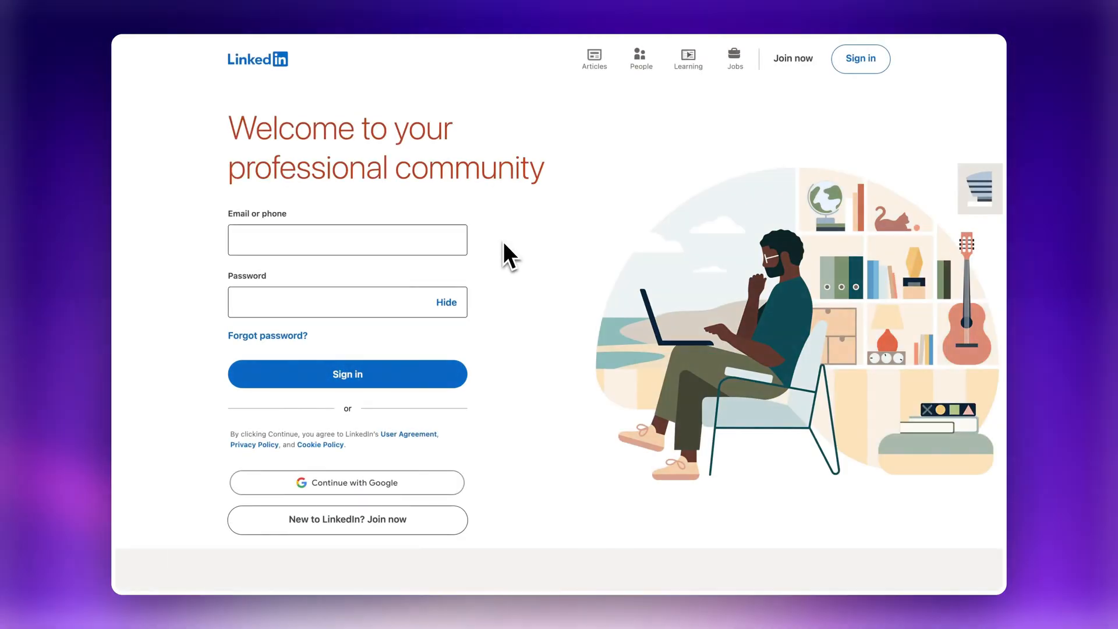
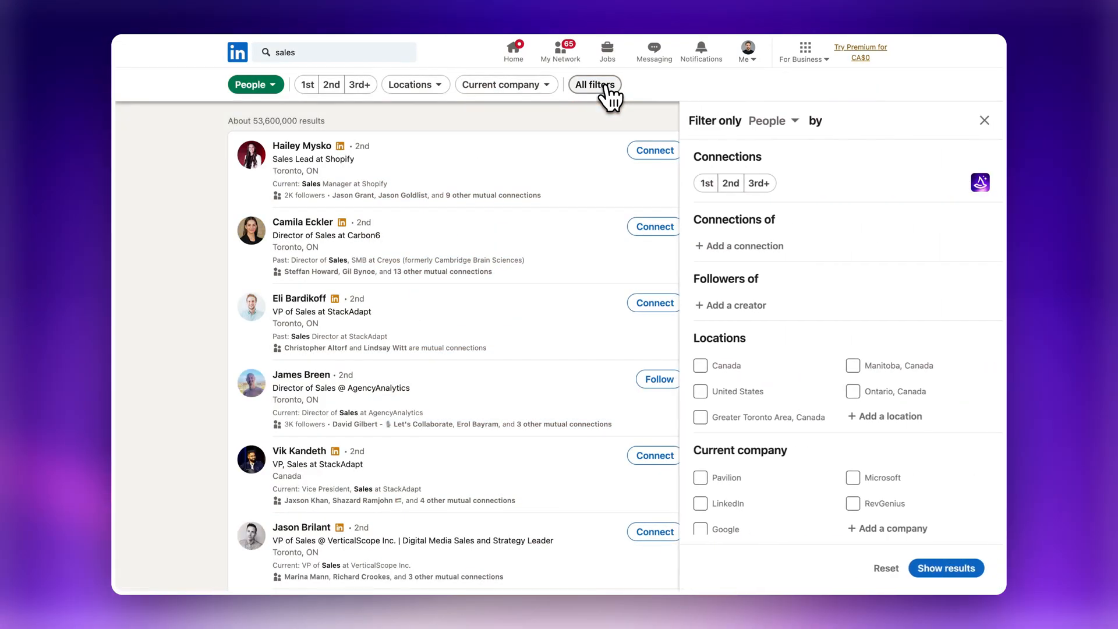
pyautogui.moveTo(805, 286)
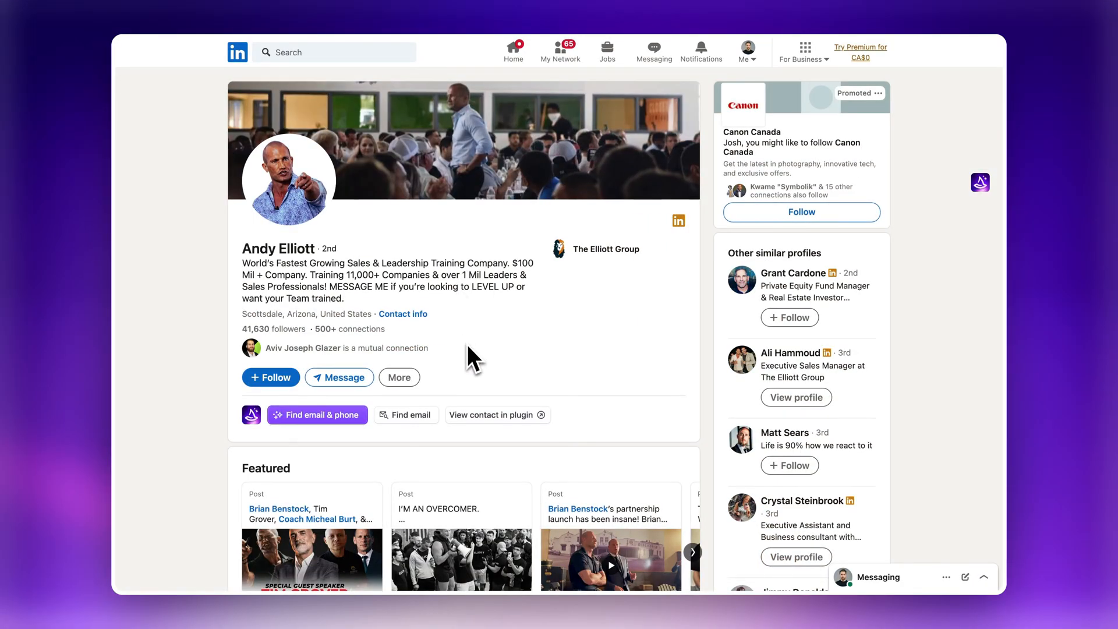
# Open the Wiza sidebar on Andy Elliott's LinkedIn profile
pyautogui.scroll(-3)
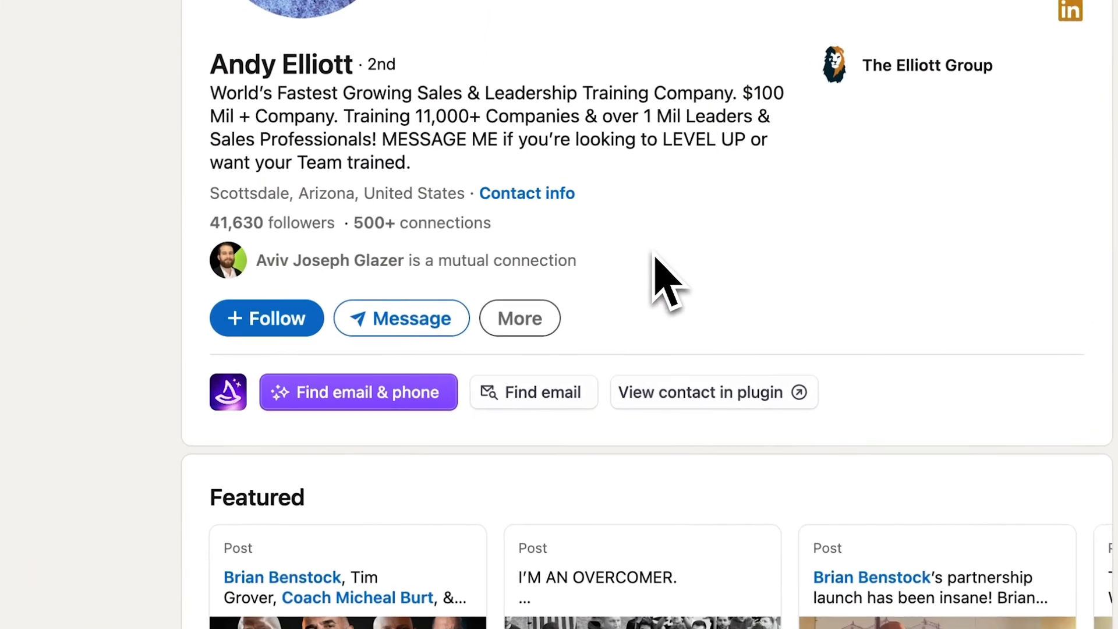
pyautogui.scroll(-3)
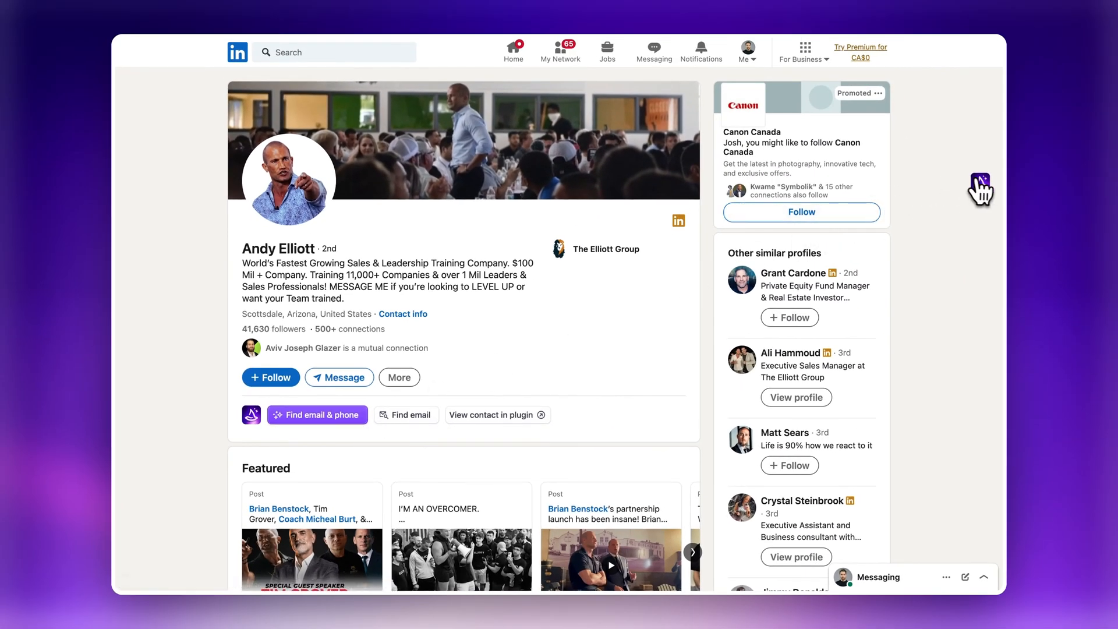
pyautogui.click(317, 414)
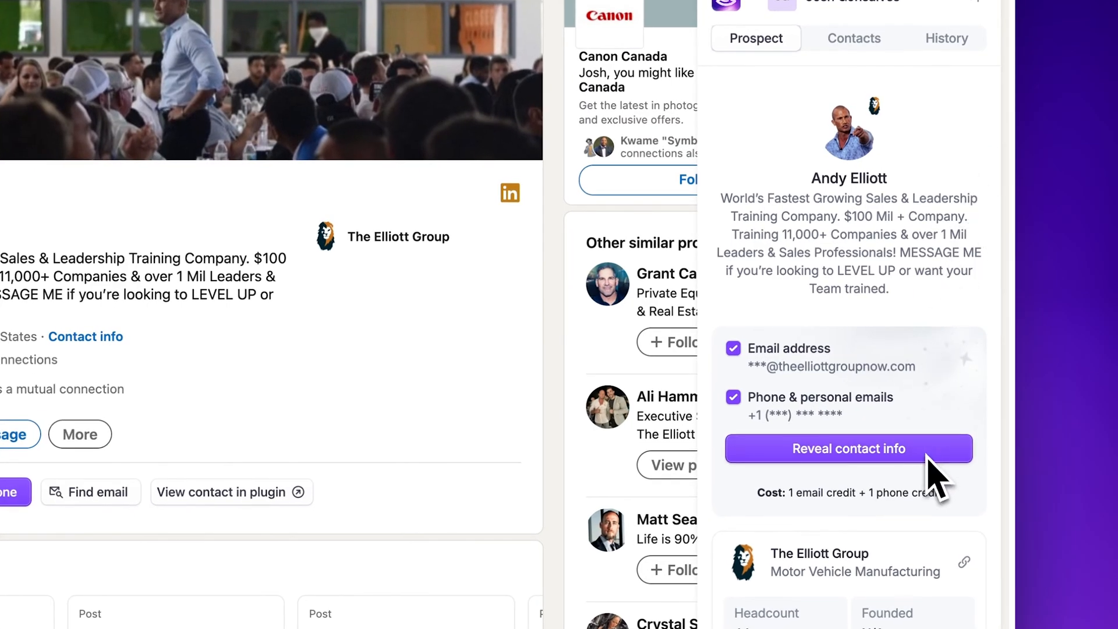
pyautogui.scroll(-3)
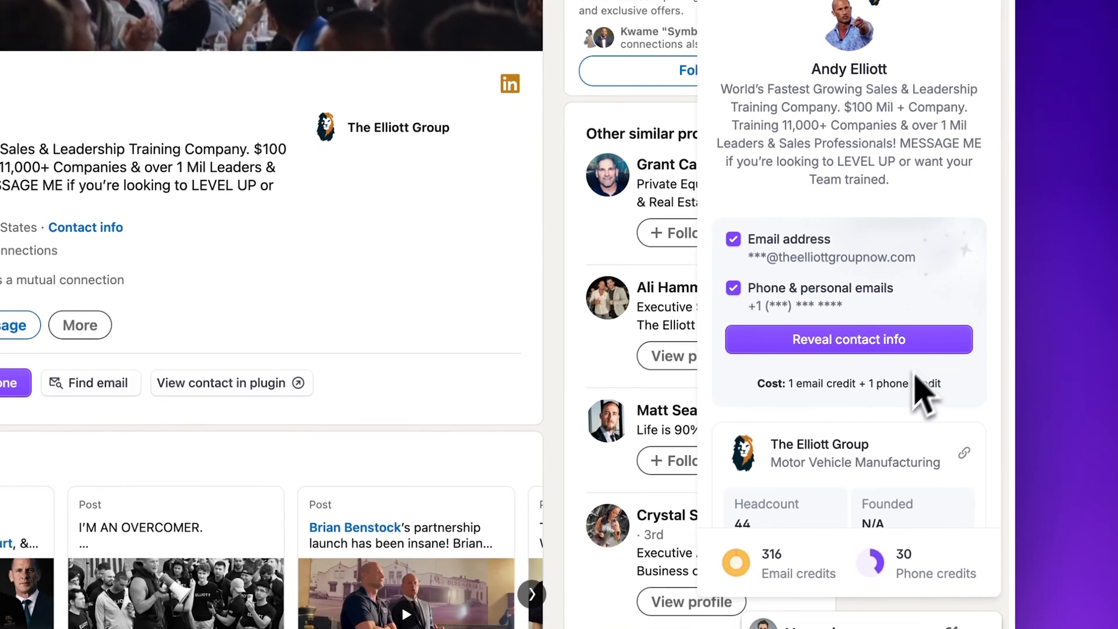
pyautogui.scroll(-3)
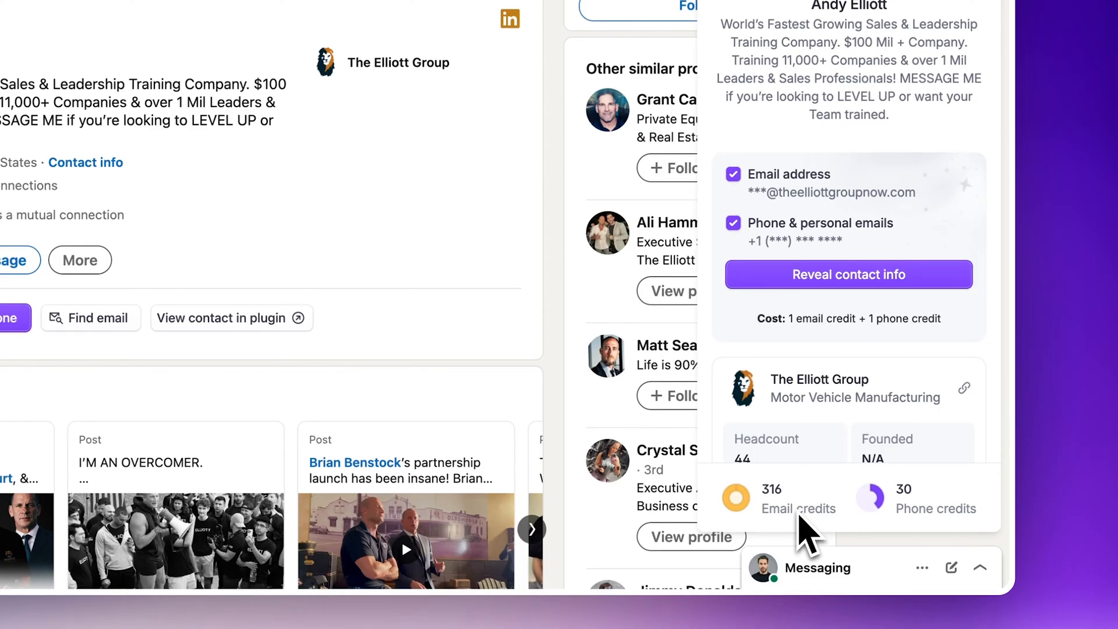
pyautogui.moveTo(980, 531)
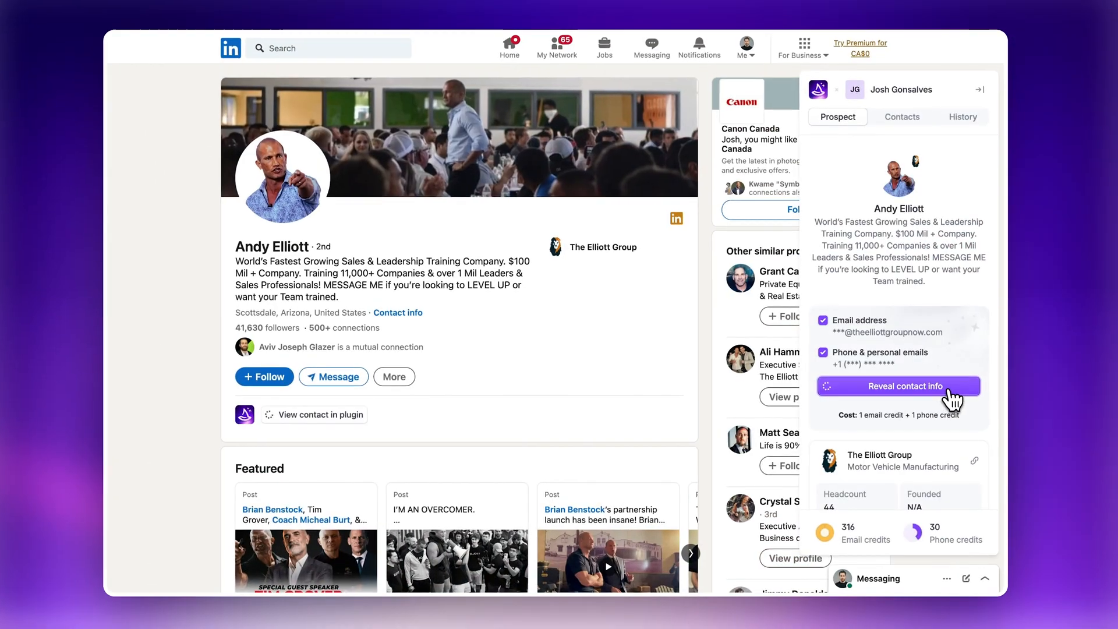
pyautogui.click(897, 385)
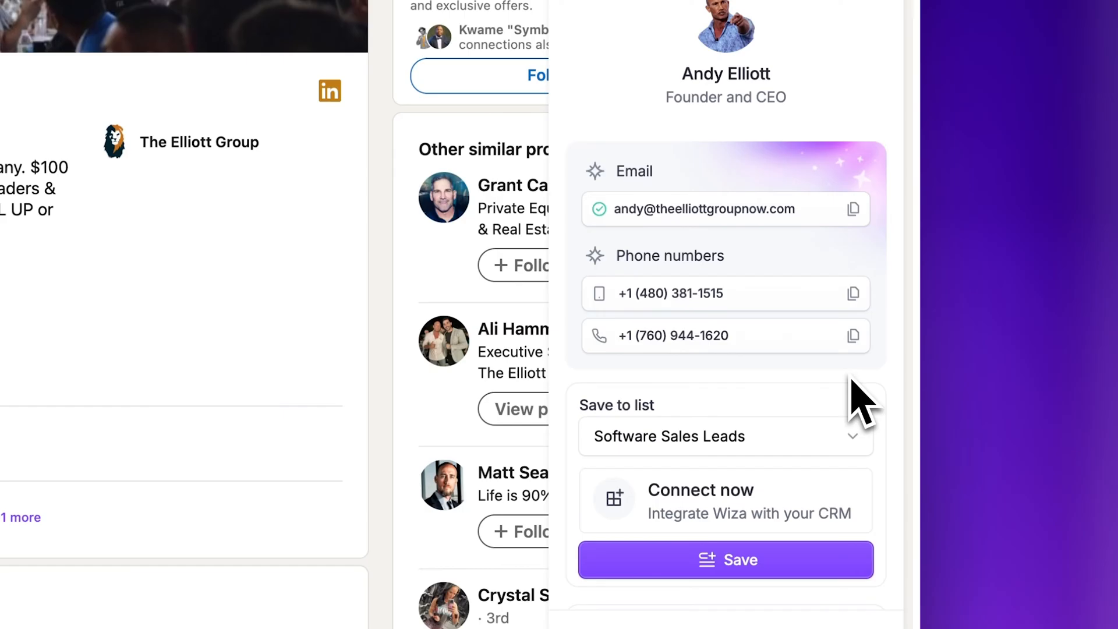
pyautogui.moveTo(852, 335)
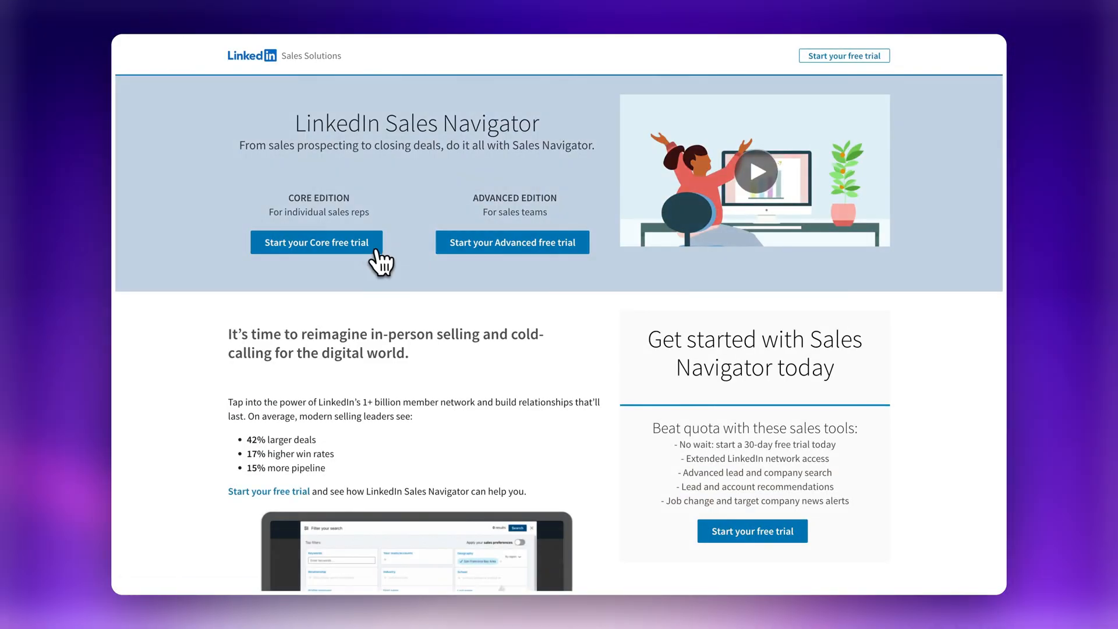
# Start the one-month Sales Navigator Core trial and search leads: Sales Manager, Toronto, Software Development
pyautogui.click(317, 242)
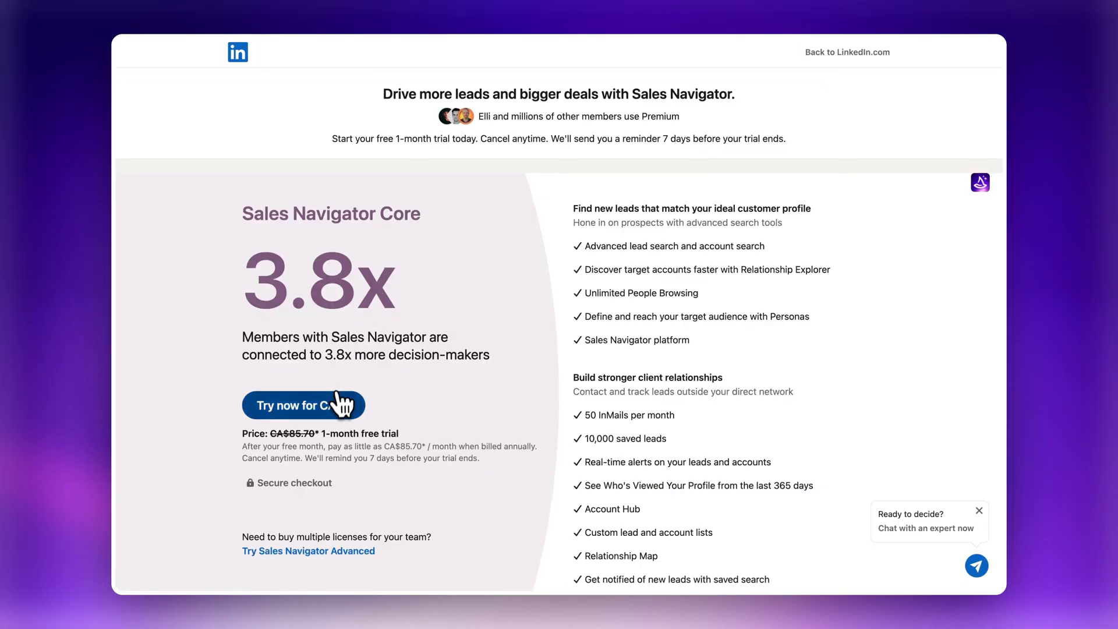
pyautogui.click(916, 60)
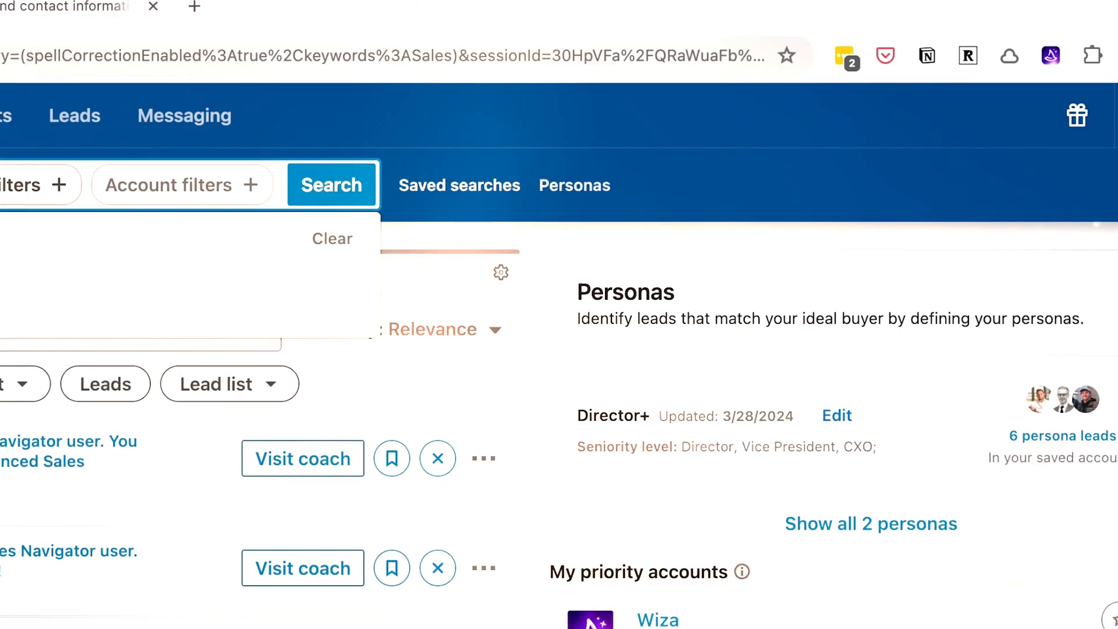
pyautogui.click(331, 185)
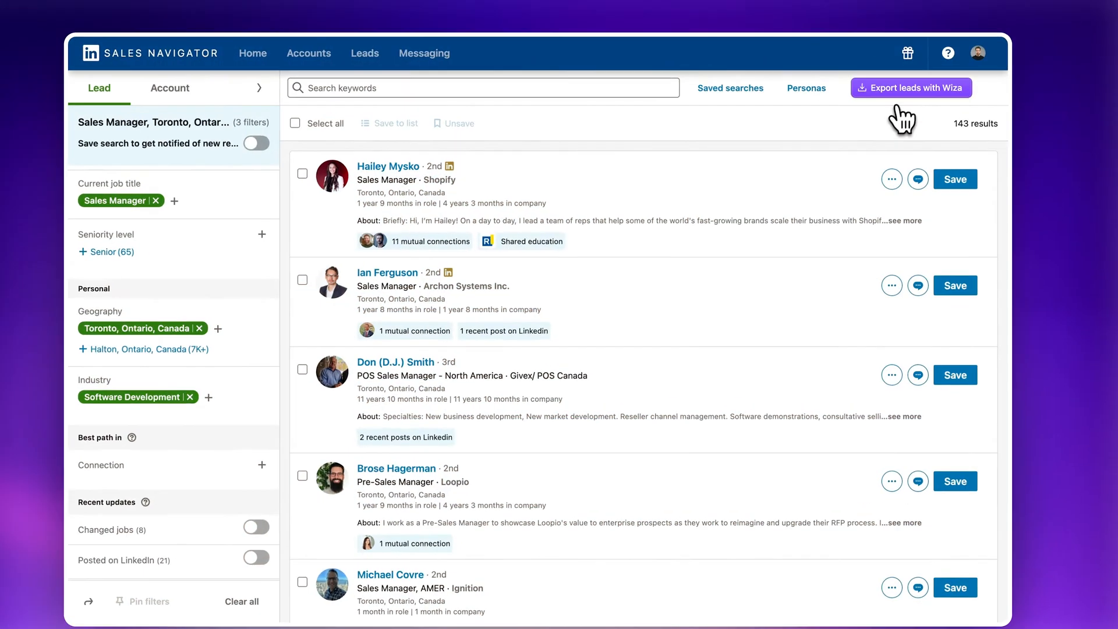
# Export the leads through Wiza as email-only into a folder, then view the 200 contacts
pyautogui.click(911, 87)
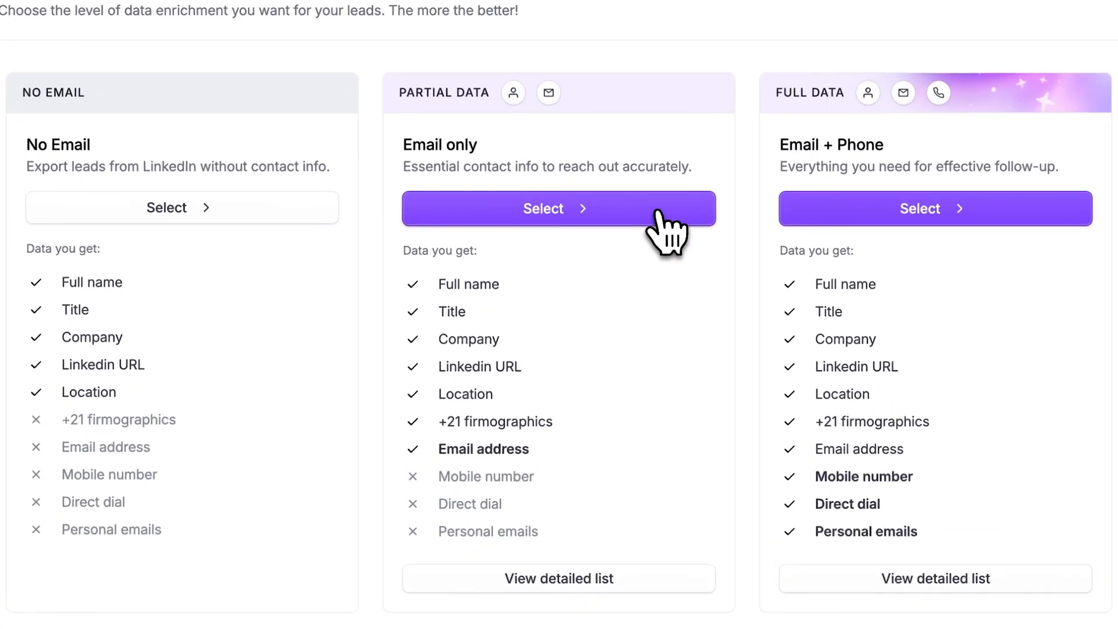
pyautogui.click(559, 208)
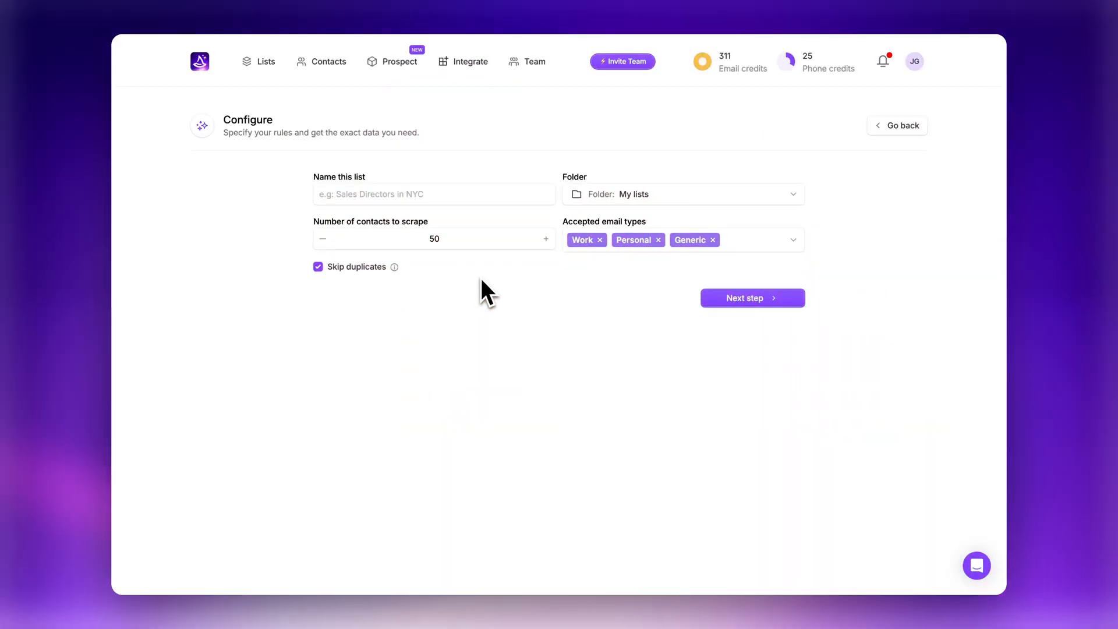
pyautogui.click(680, 194)
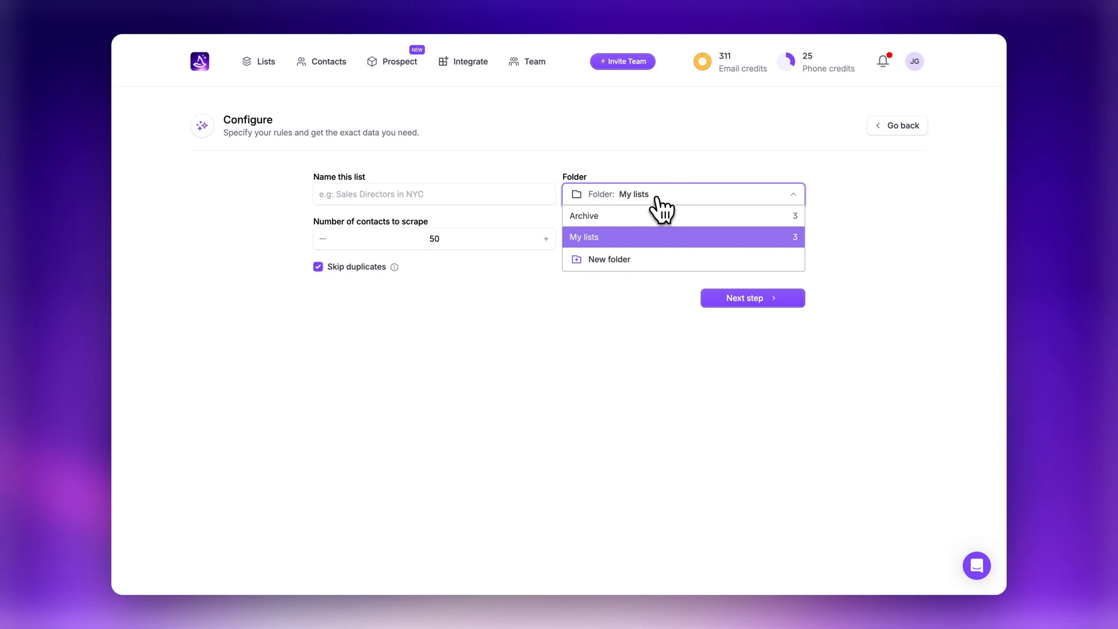
pyautogui.moveTo(641, 257)
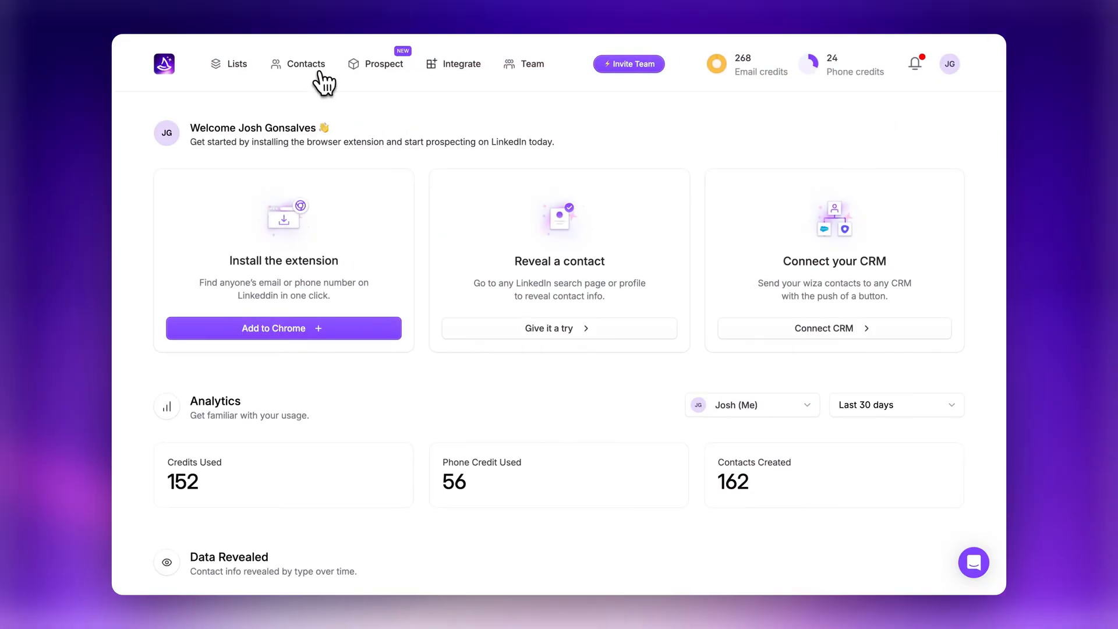
pyautogui.click(306, 63)
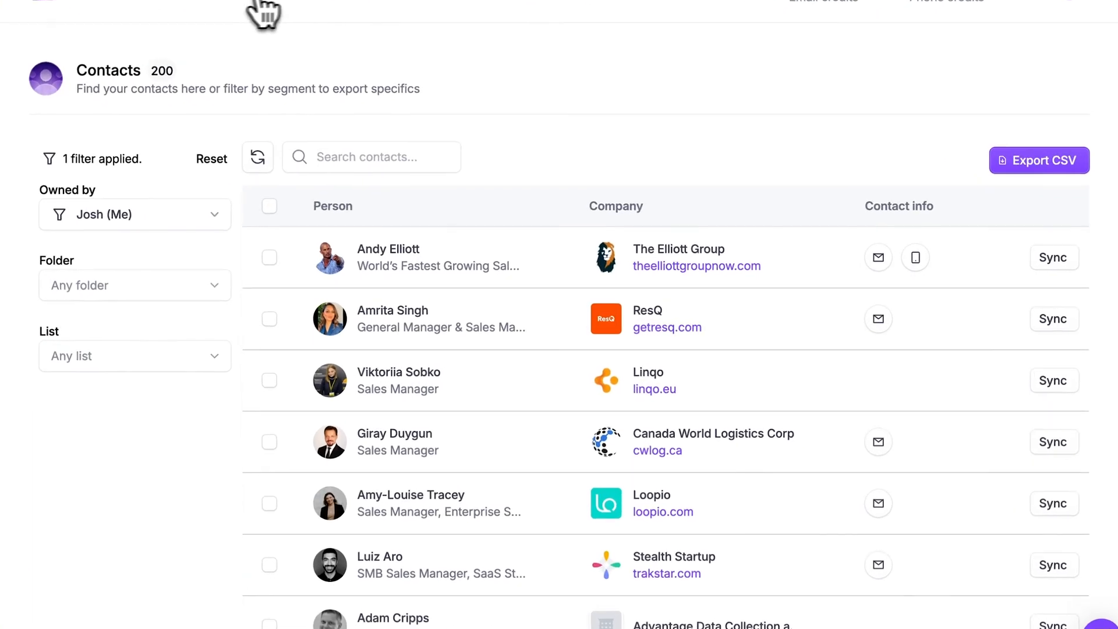